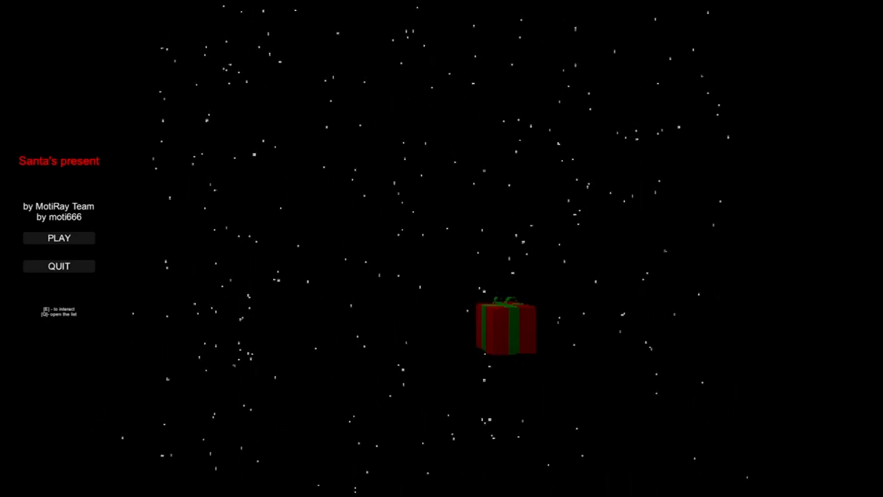
- Choose PLAY on the Santa's present main menu to enter the dimly lit kitchen
{"action": "left_click", "coordinate": [58, 238]}
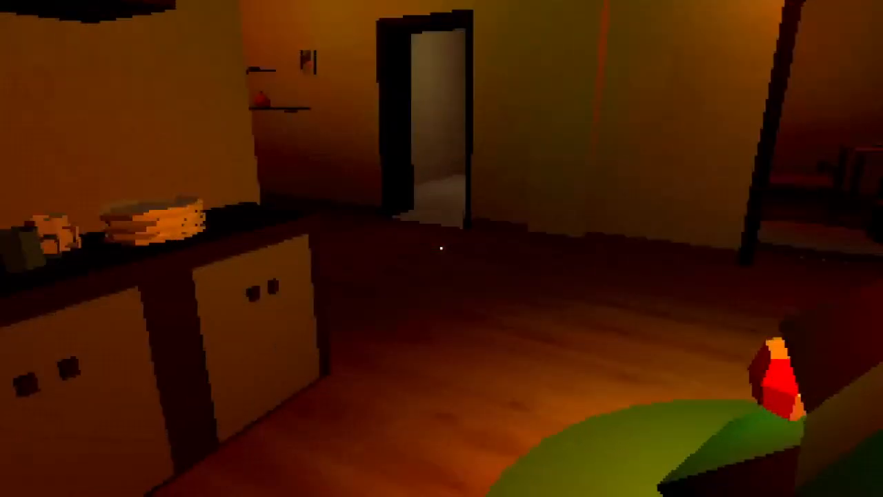
{"action": "mouse_move", "coordinate": [441, 248]}
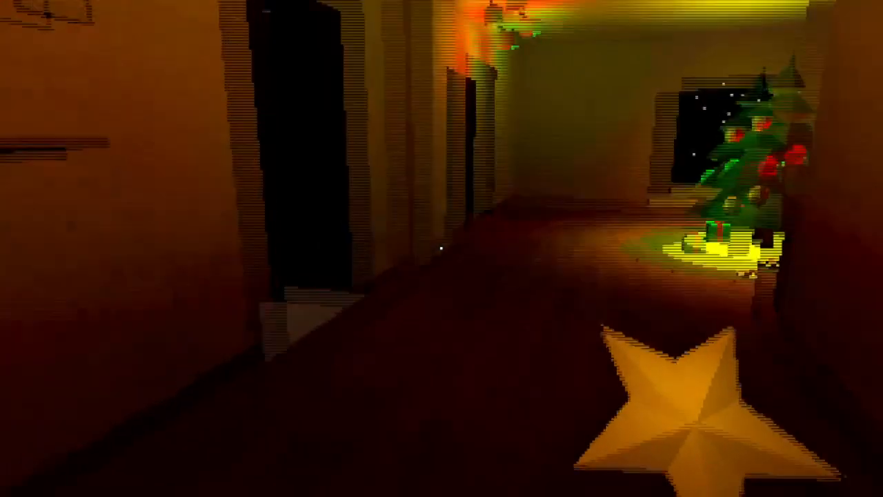
{"action": "mouse_move", "coordinate": [442, 248]}
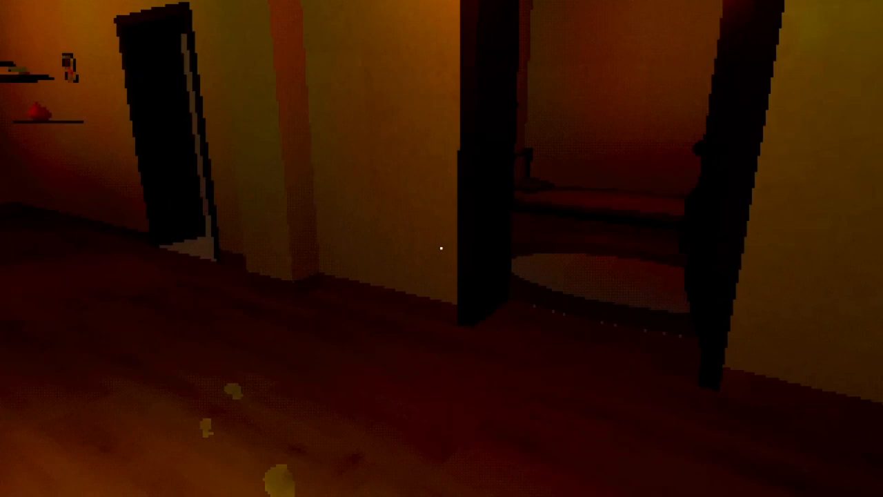
{"action": "mouse_move", "coordinate": [441, 249]}
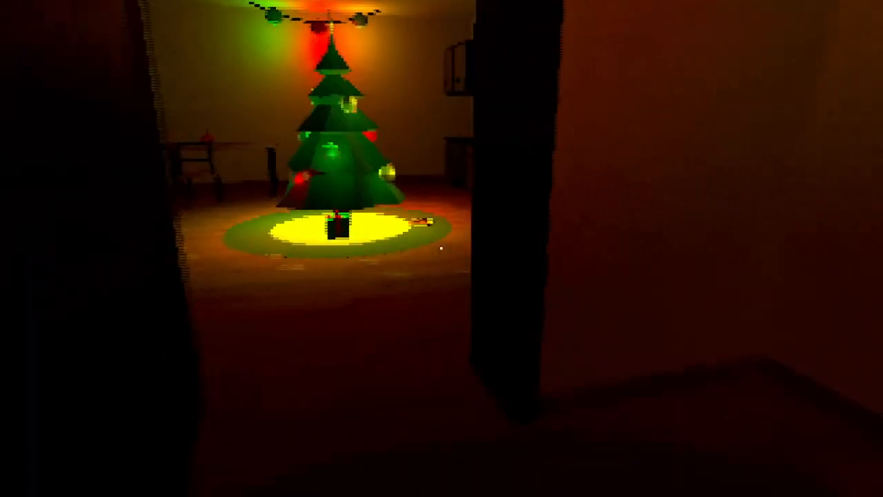